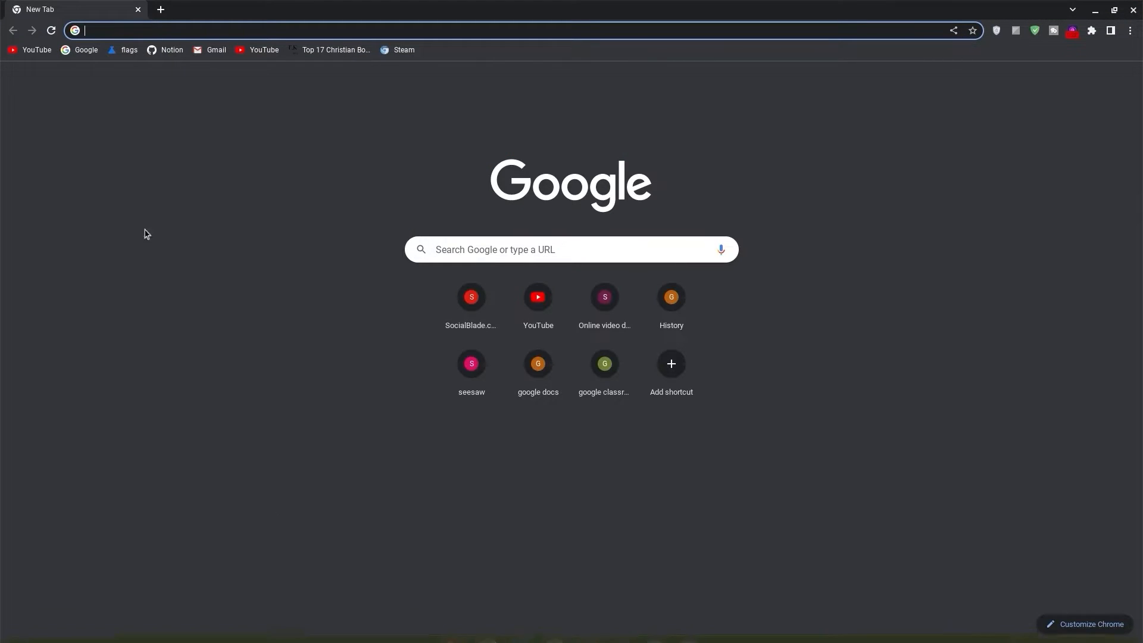
- Set the chrome://flags Crostini container Debian version to Bullseye
text(chrome://flags/#crostini-container-install)
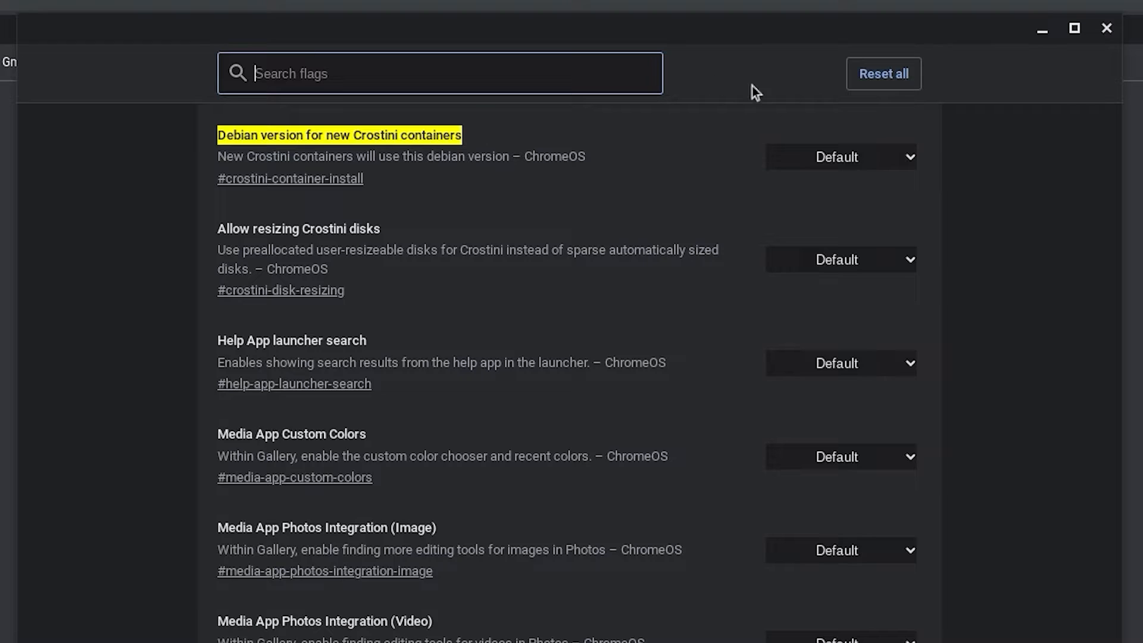
click(839, 156)
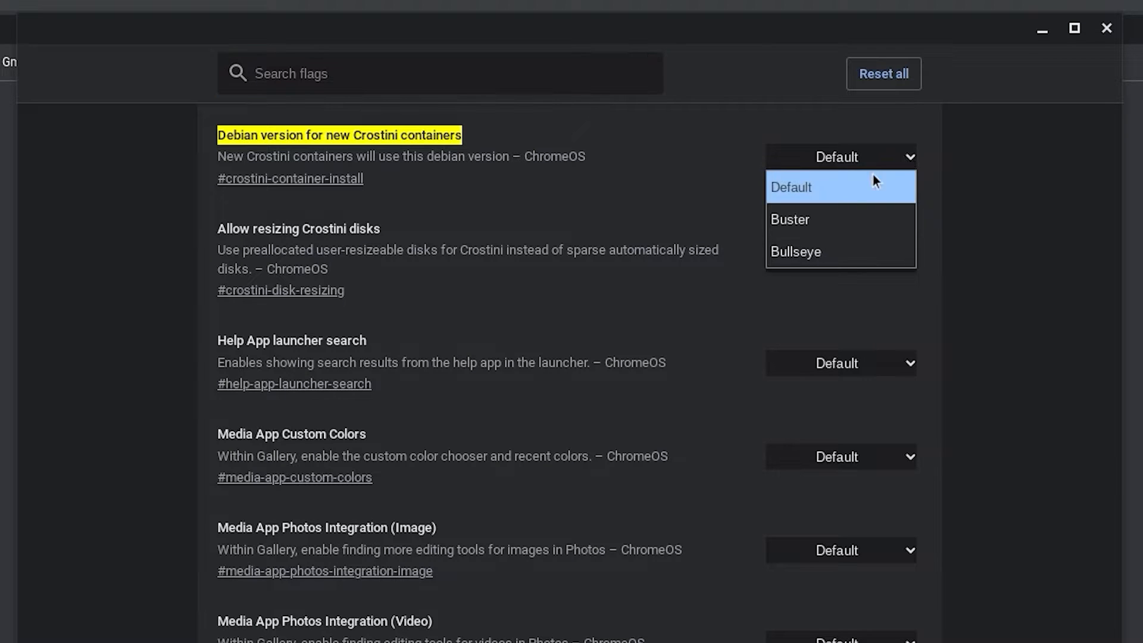
mouse_move(815, 220)
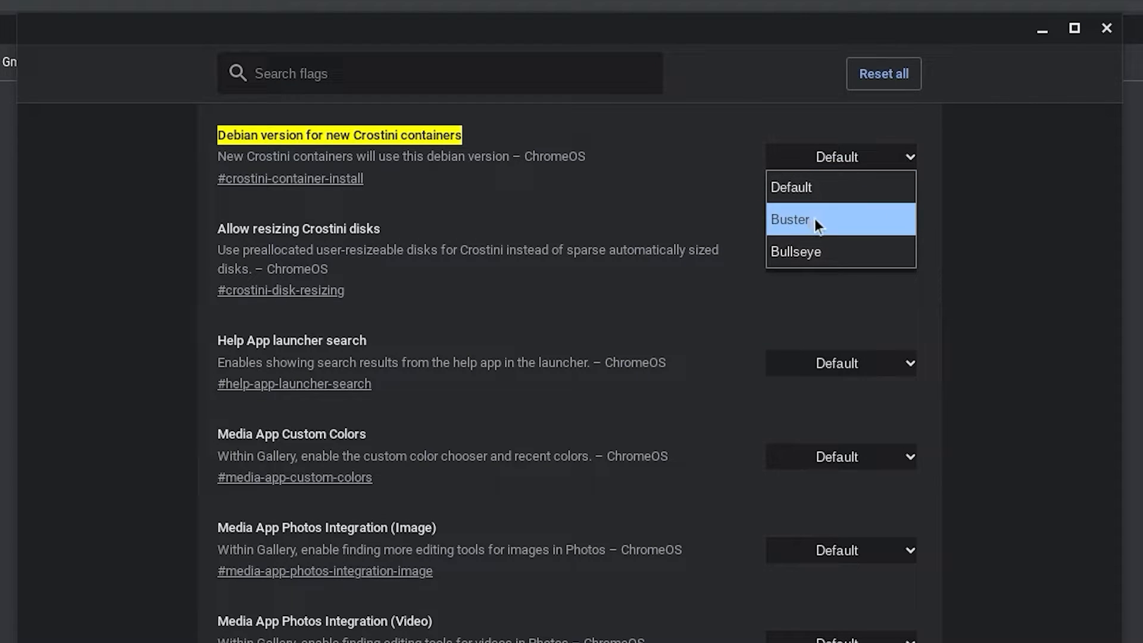
mouse_move(814, 251)
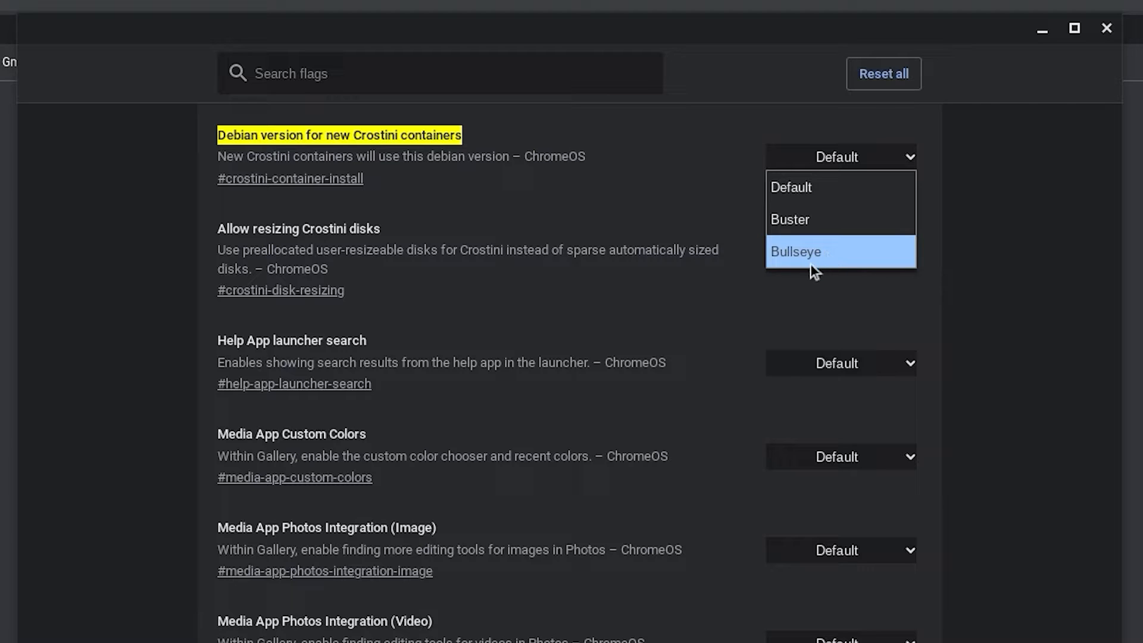
mouse_move(803, 263)
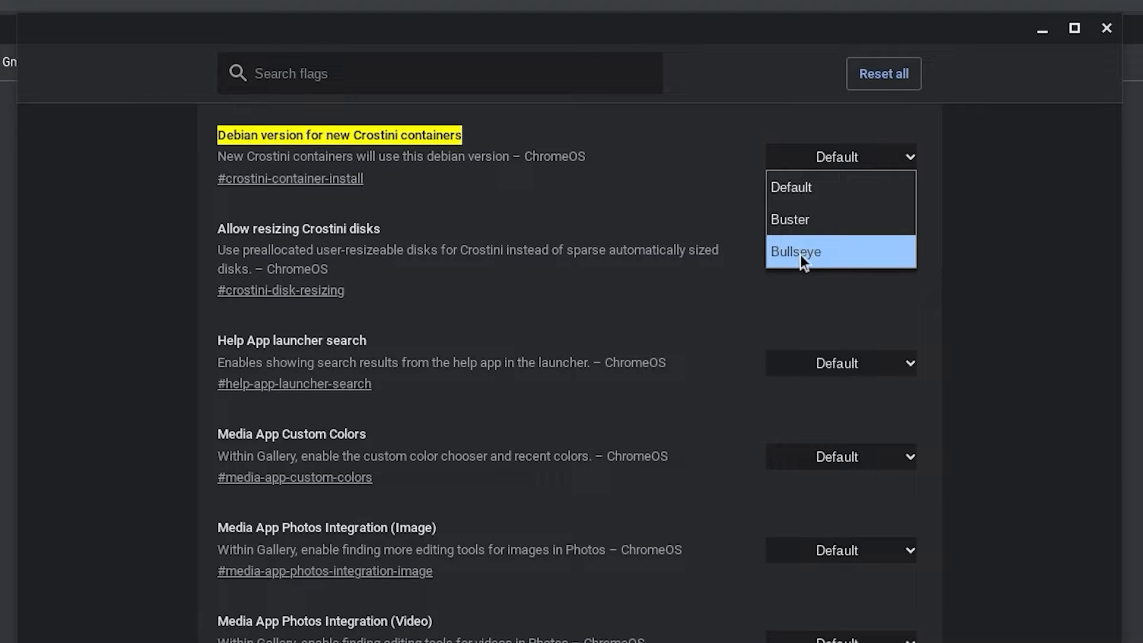
click(796, 252)
text(sett)
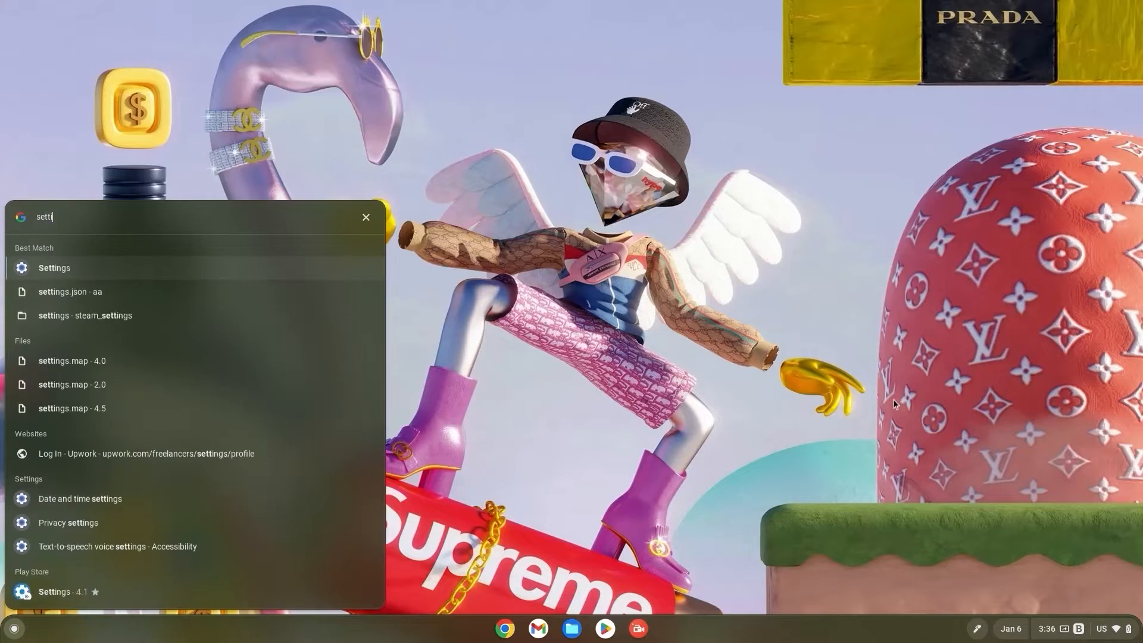
- Open ChromeOS Settings at Advanced > Developers, showing the Linux development environment option
click(54, 267)
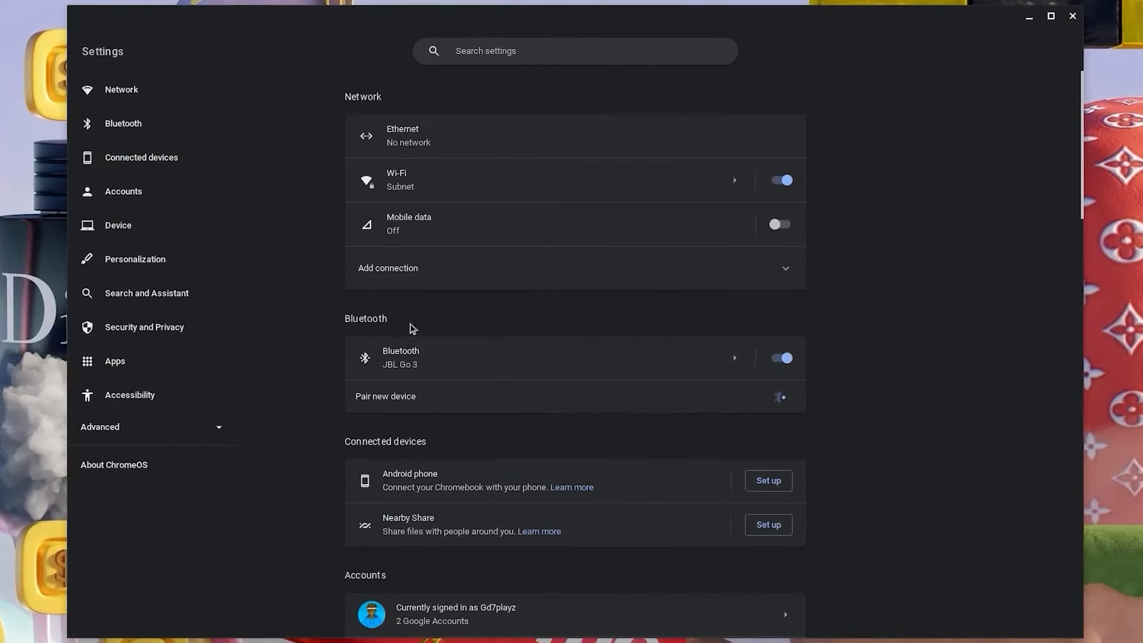
click(100, 427)
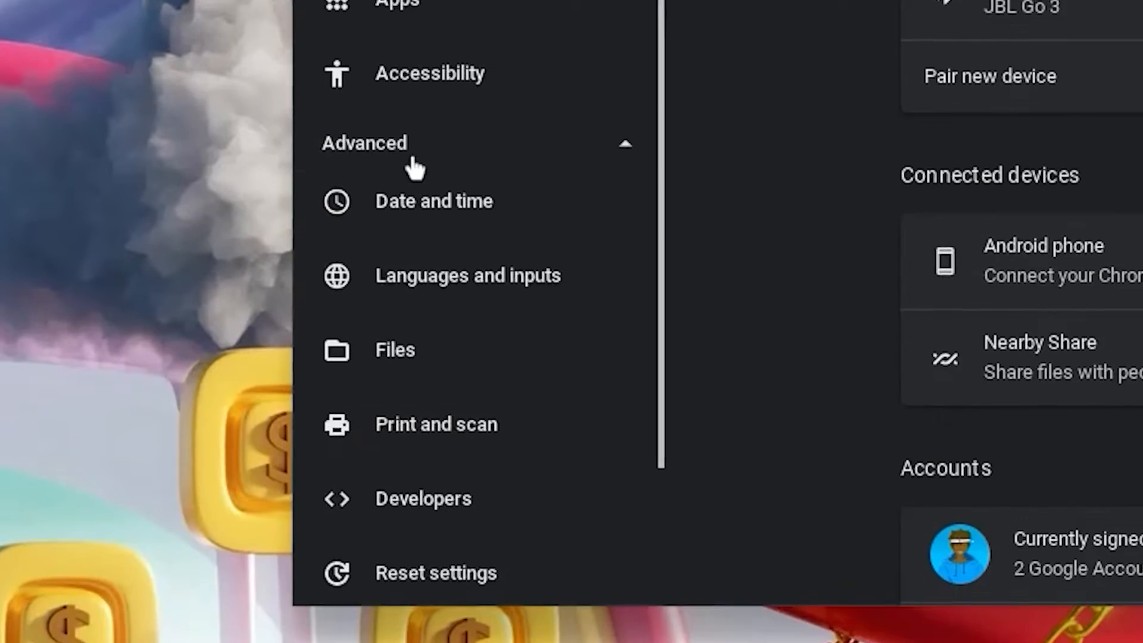
click(436, 572)
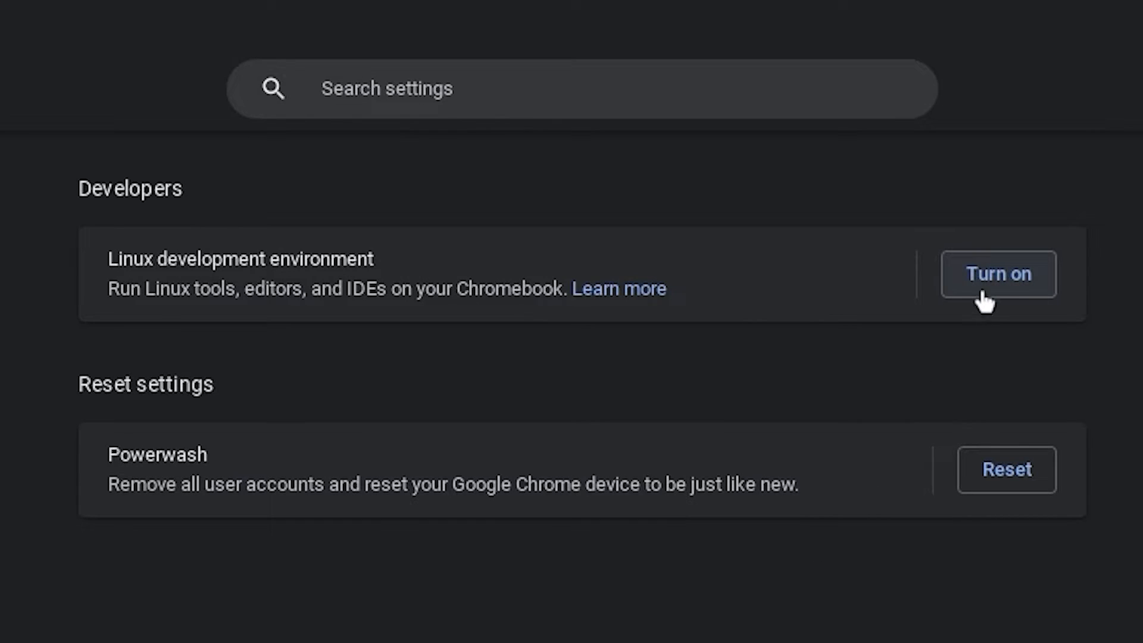
- Install the Linux development environment with a custom disk size of about 20 GB
click(998, 273)
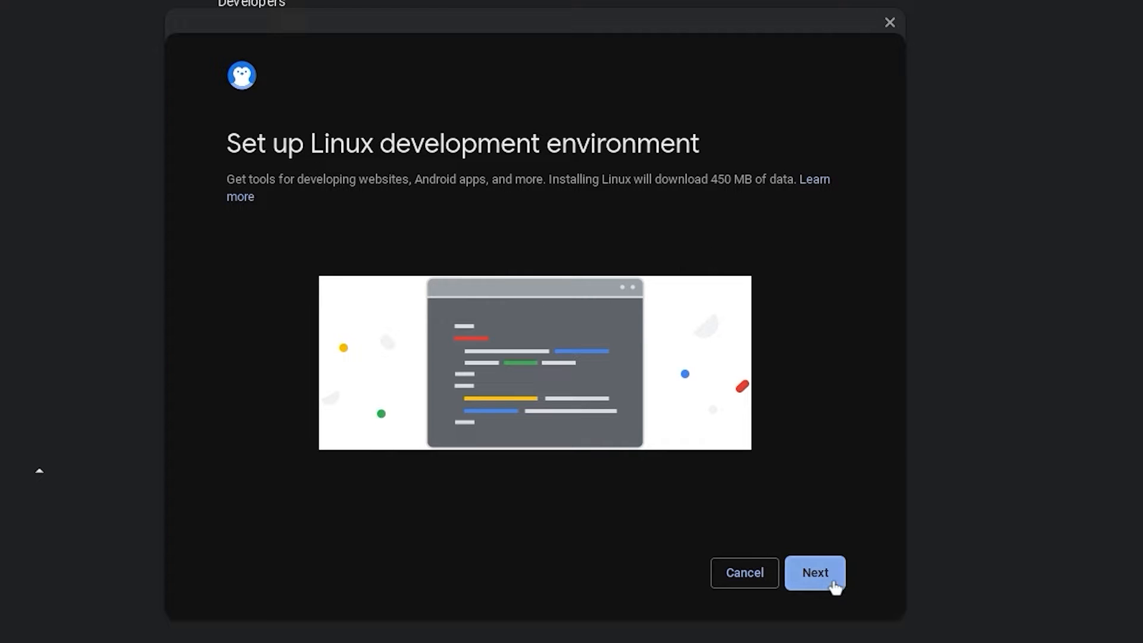
click(815, 572)
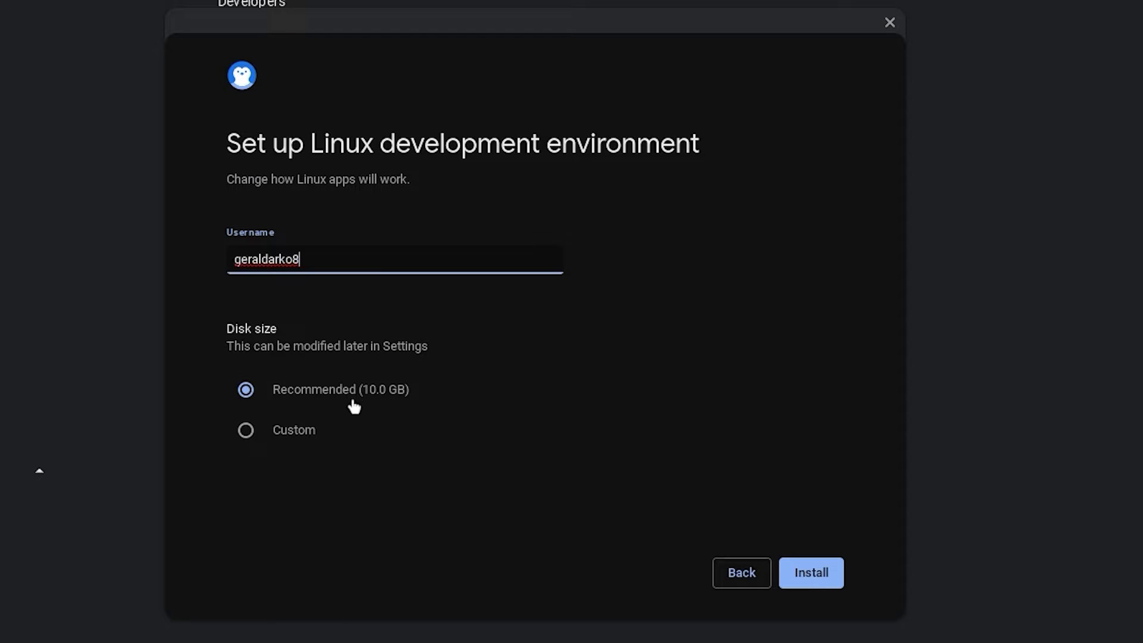
click(246, 430)
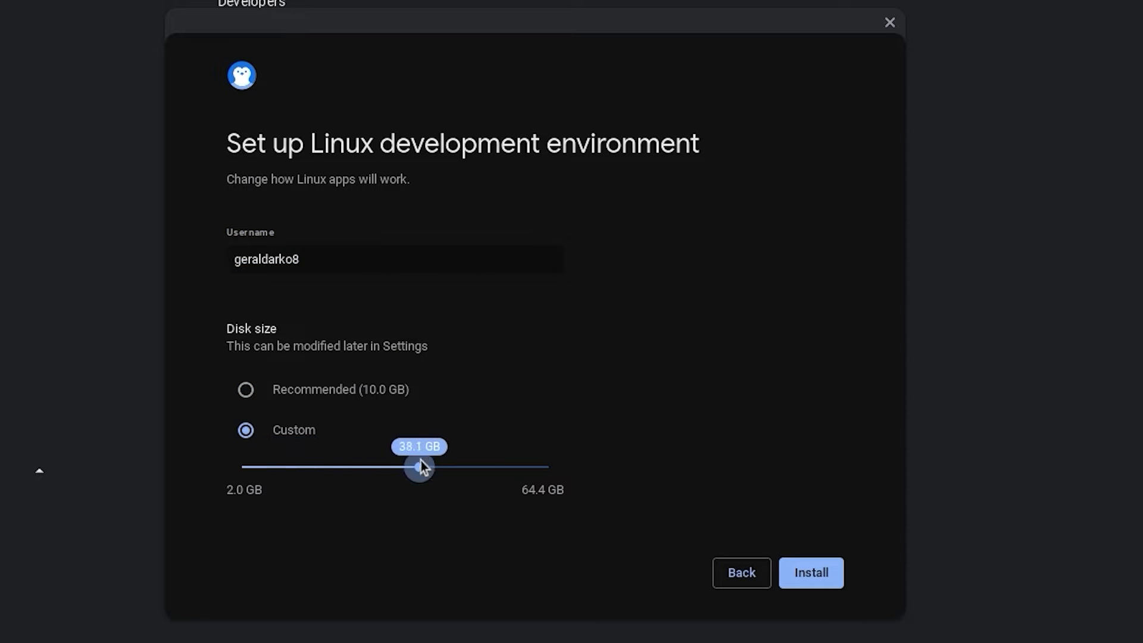
drag(420, 467, 331, 467)
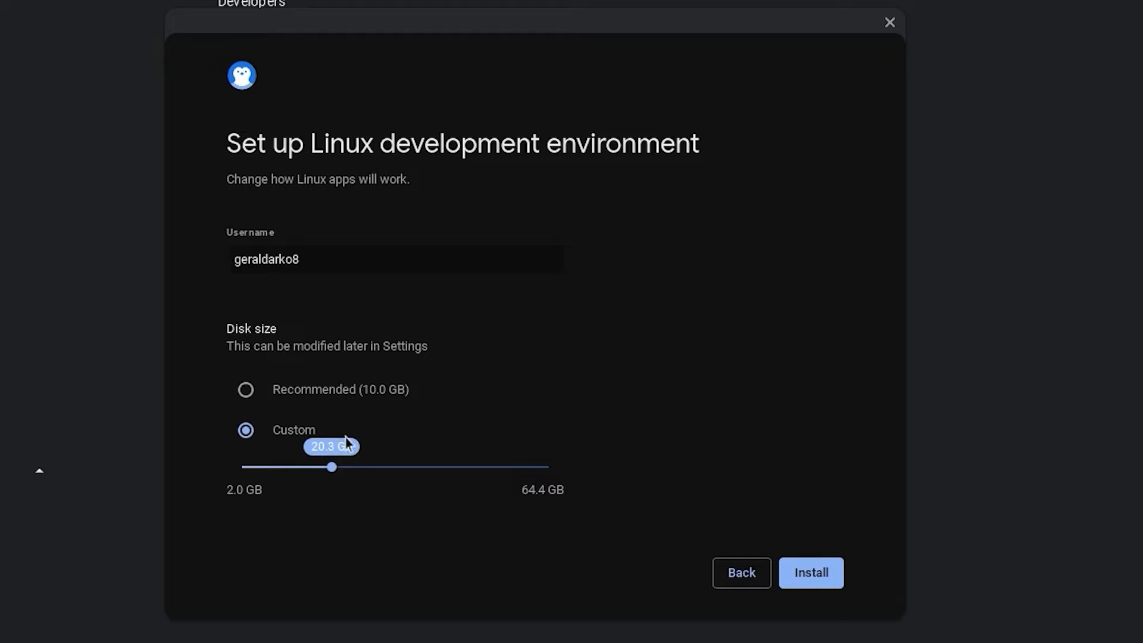
click(811, 572)
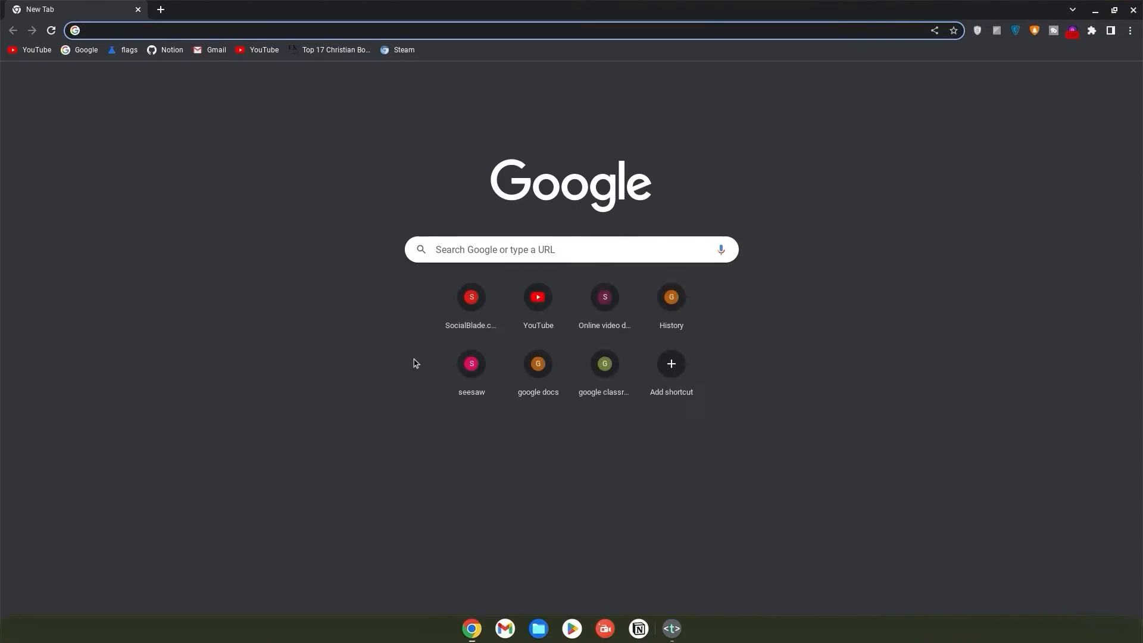
- Change Scheduler Configuration, enable Crostini GPU Support in flags, and restart to apply
click(129, 49)
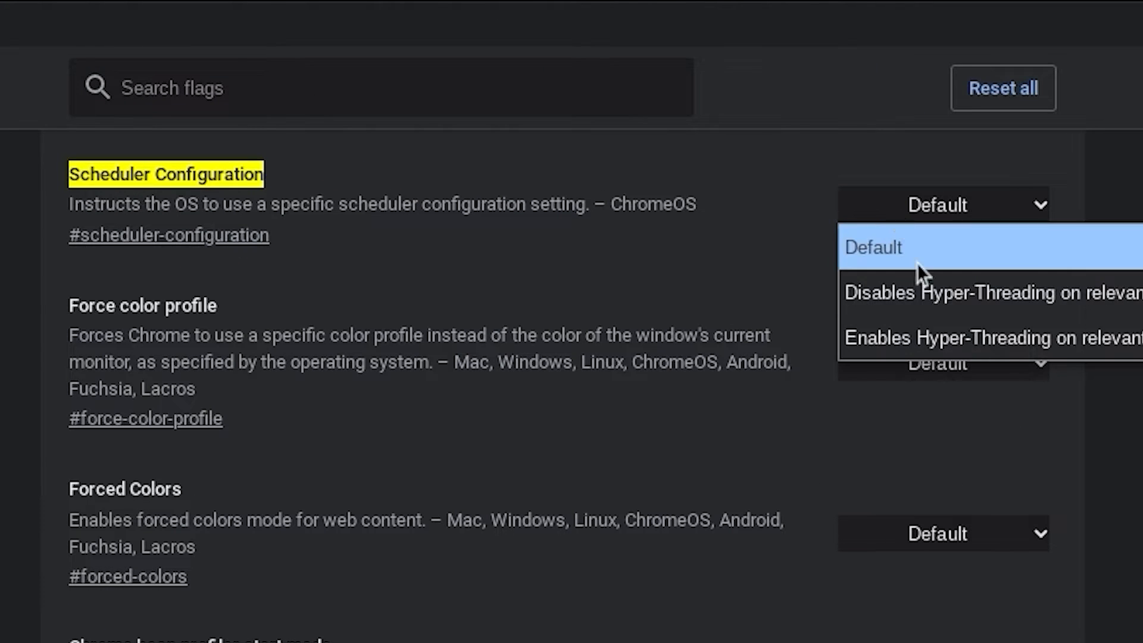
click(984, 337)
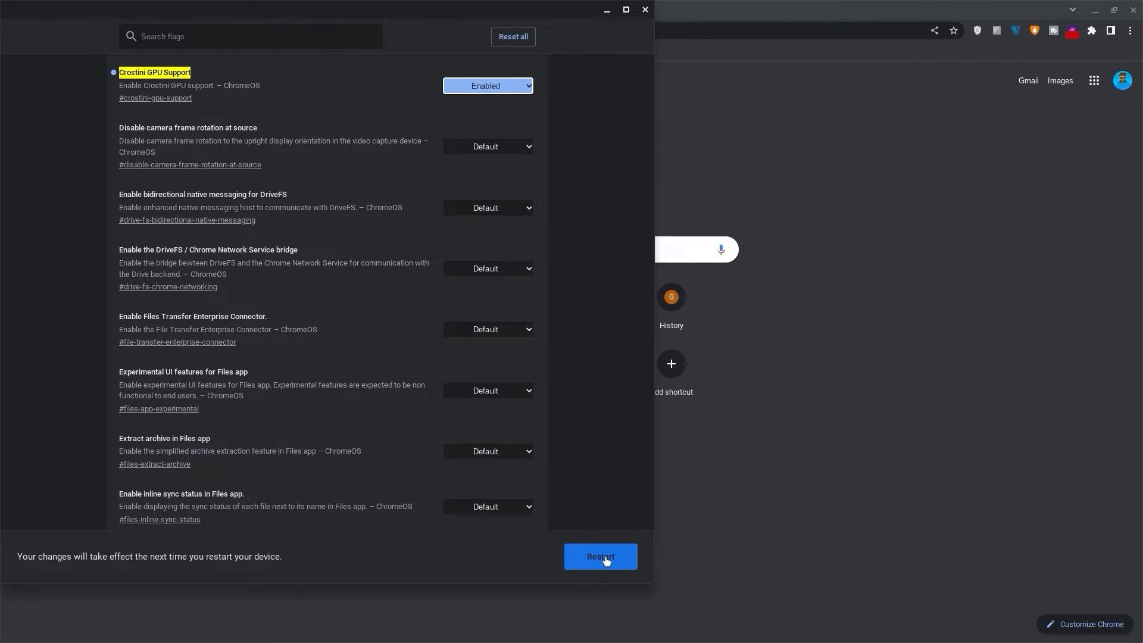
click(600, 556)
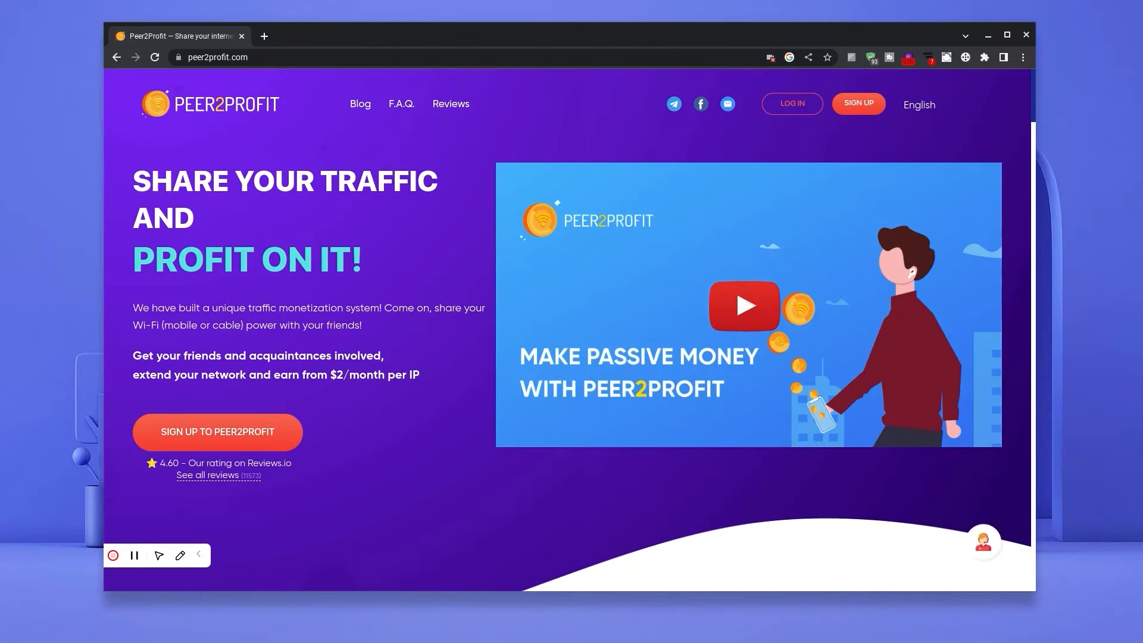
scroll(down, 3)
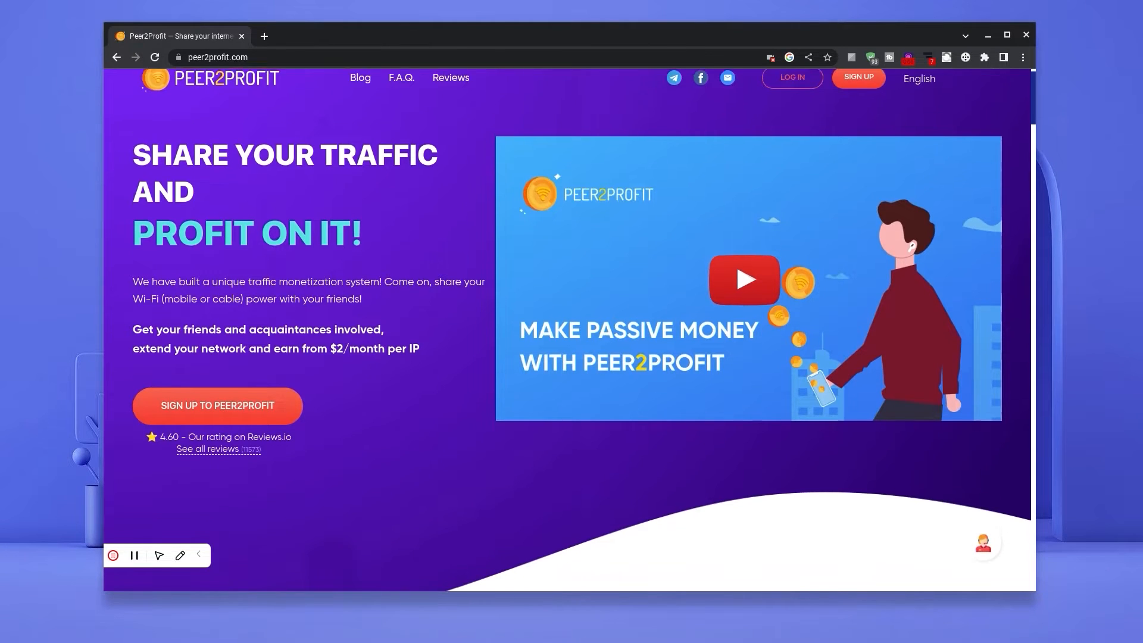
scroll(down, 3)
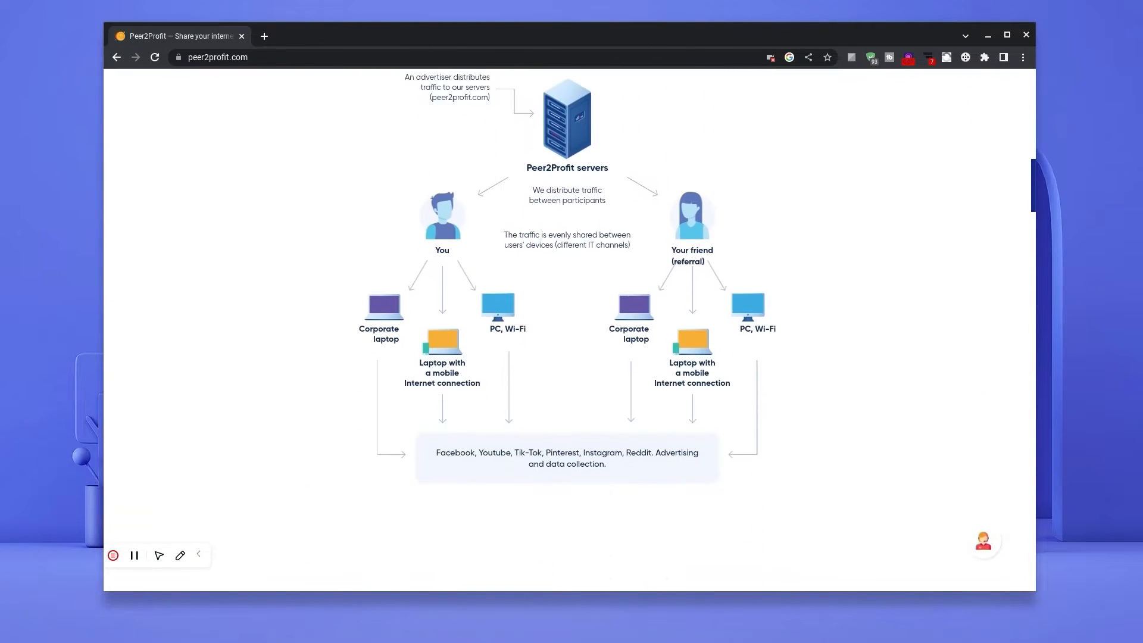
scroll(down, 3)
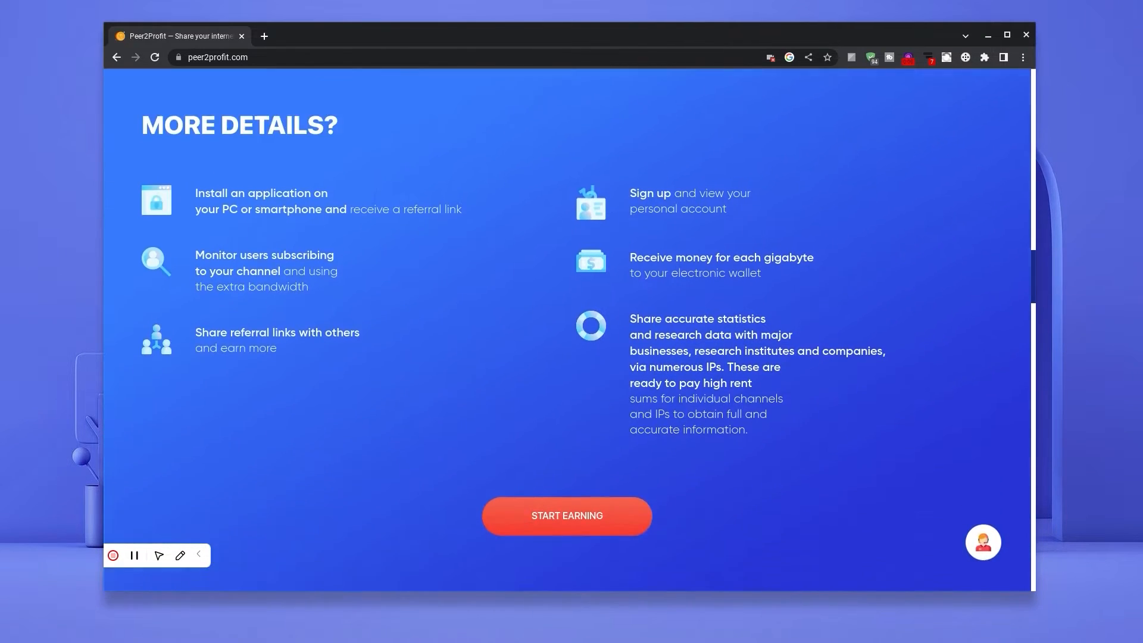
scroll(down, 3)
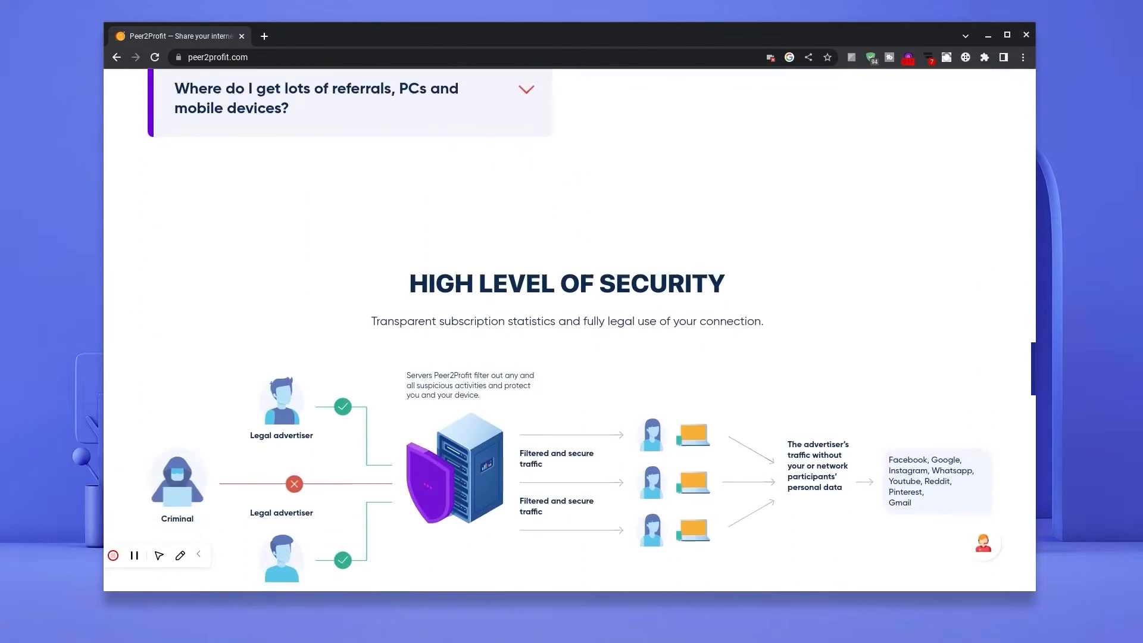
scroll(down, 3)
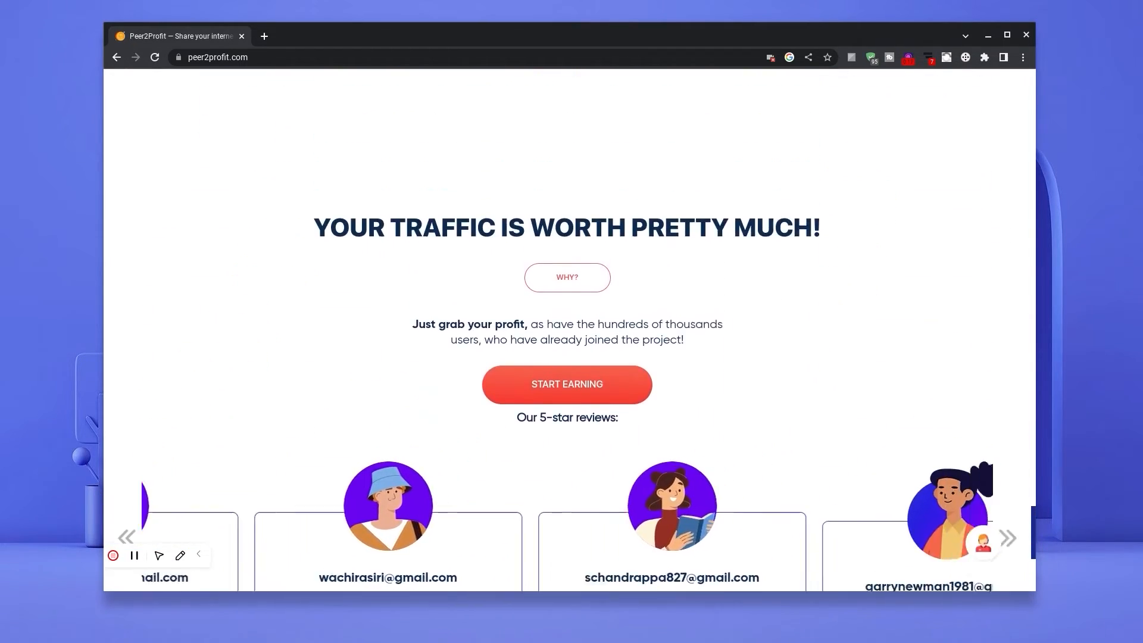
scroll(down, 3)
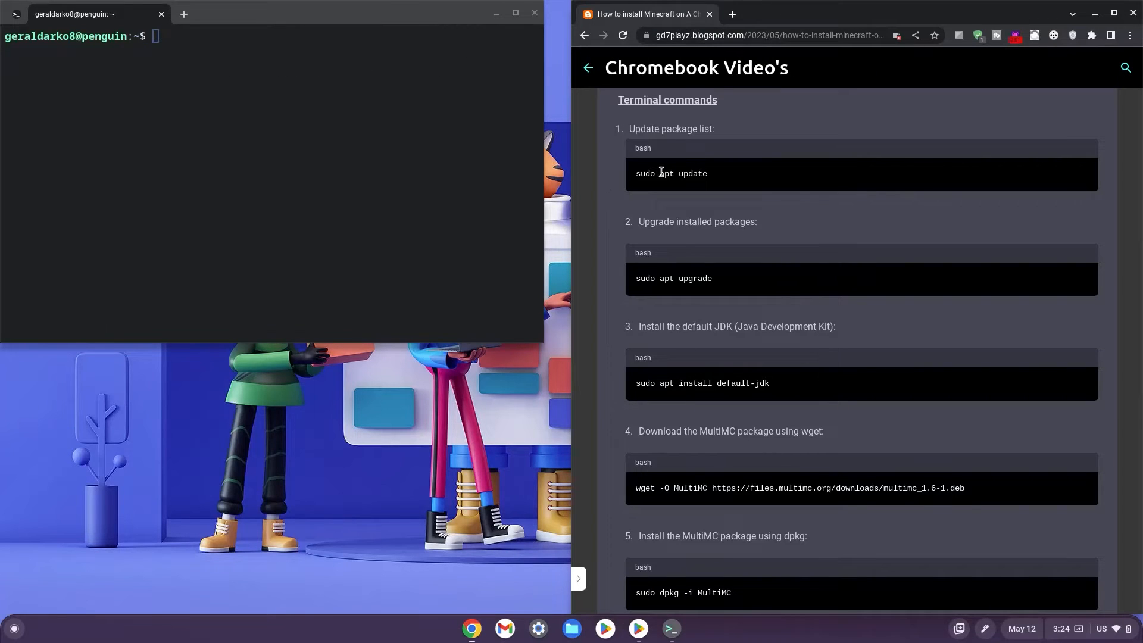
- Run sudo apt update and upgrade, install default-jdk, then download and dpkg-install MultiMC
double_click(671, 173)
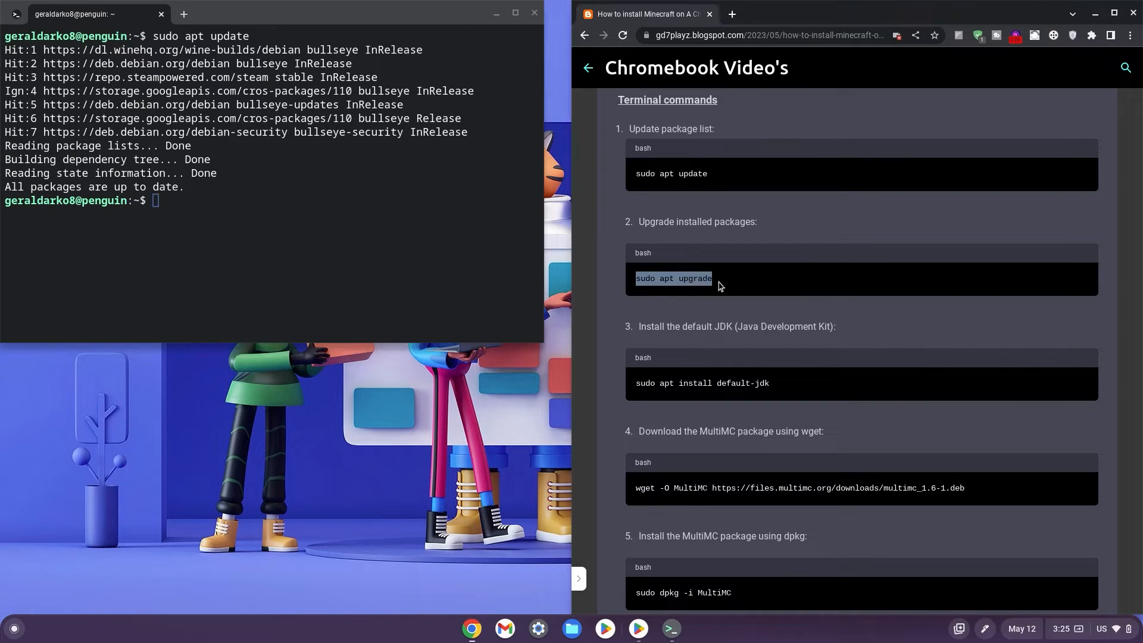
text(sudo apt upgrade)
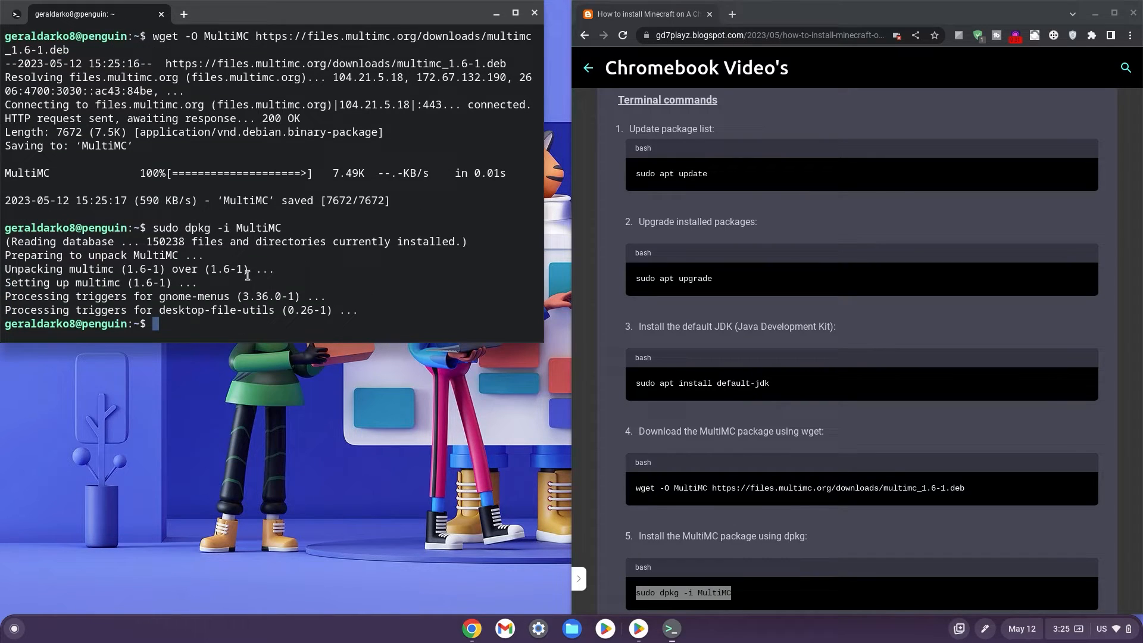
click(13, 633)
text(mul)
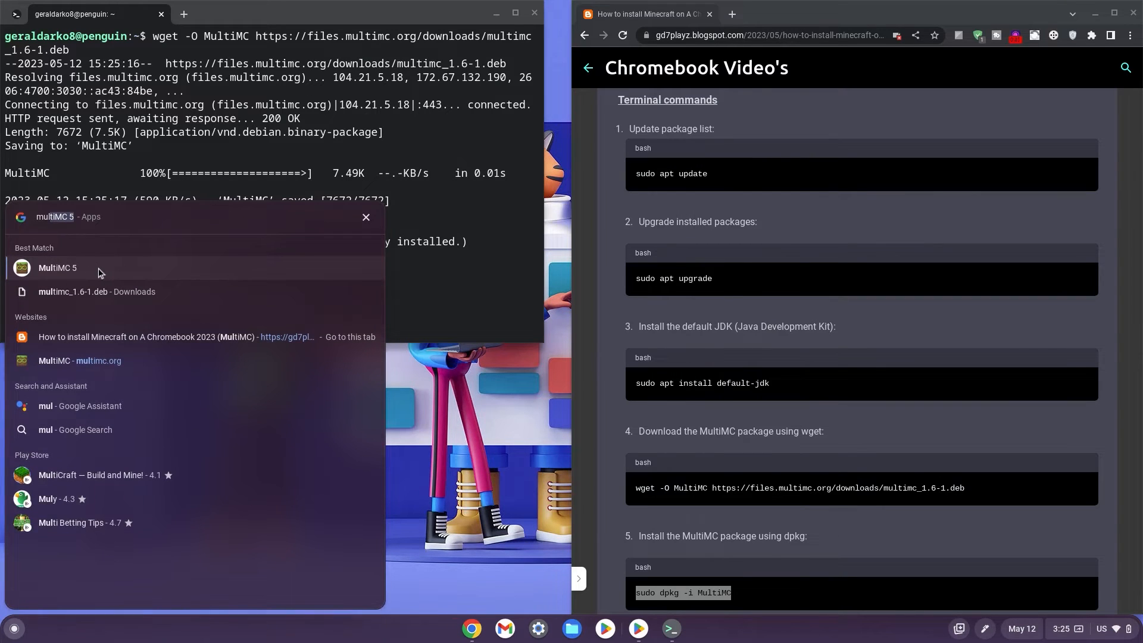
- Launch MultiMC 5 from the launcher and continue past the Language page
click(58, 267)
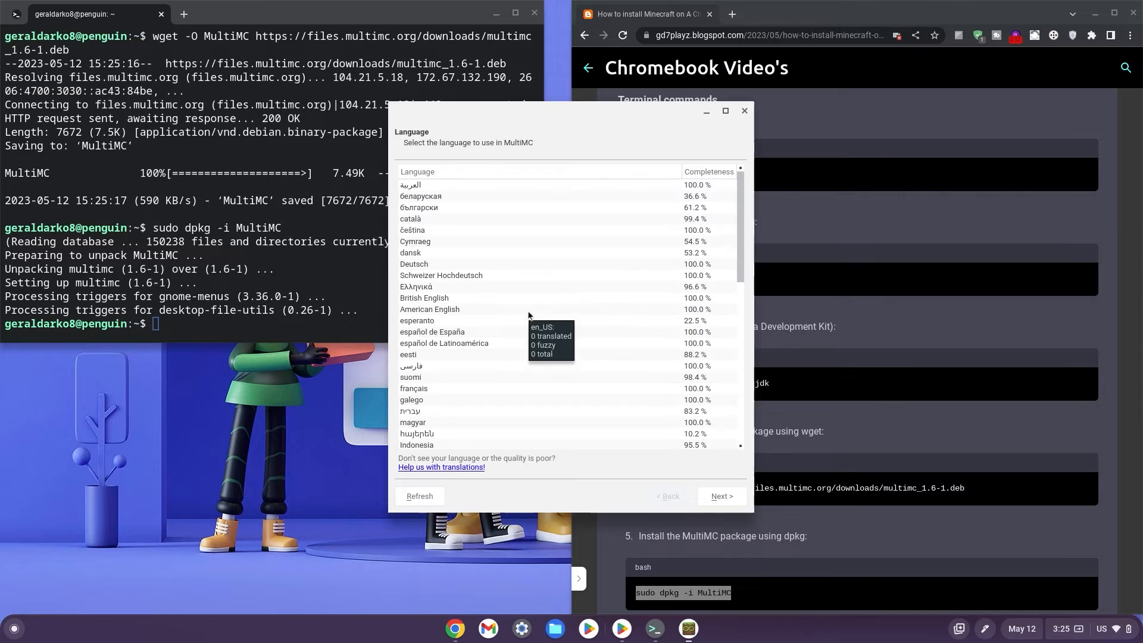
mouse_move(520, 326)
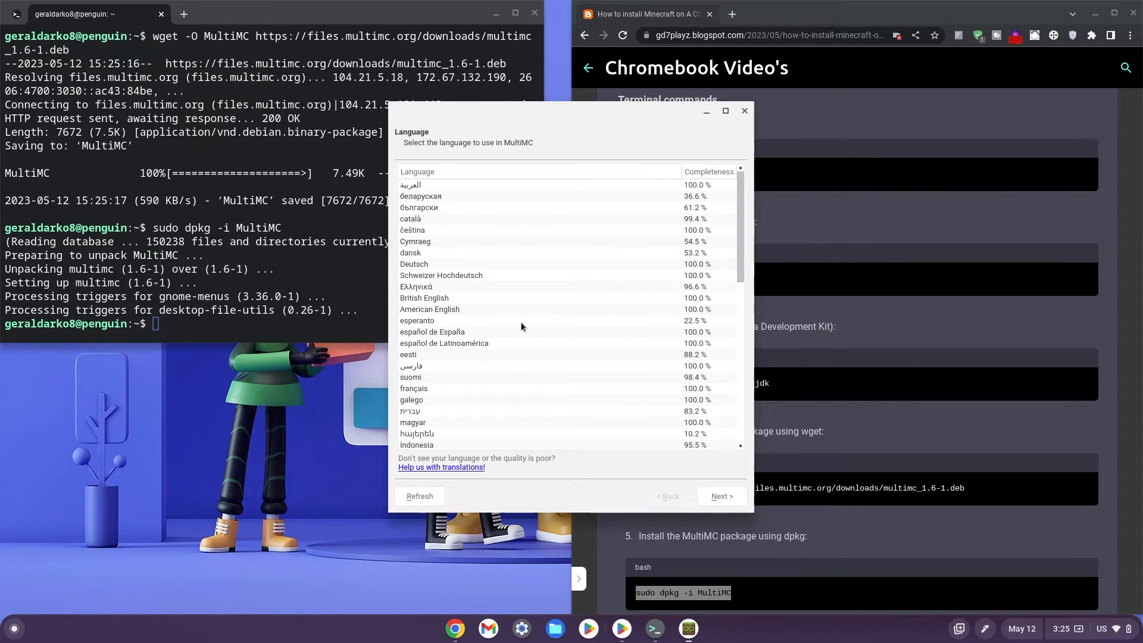
click(719, 496)
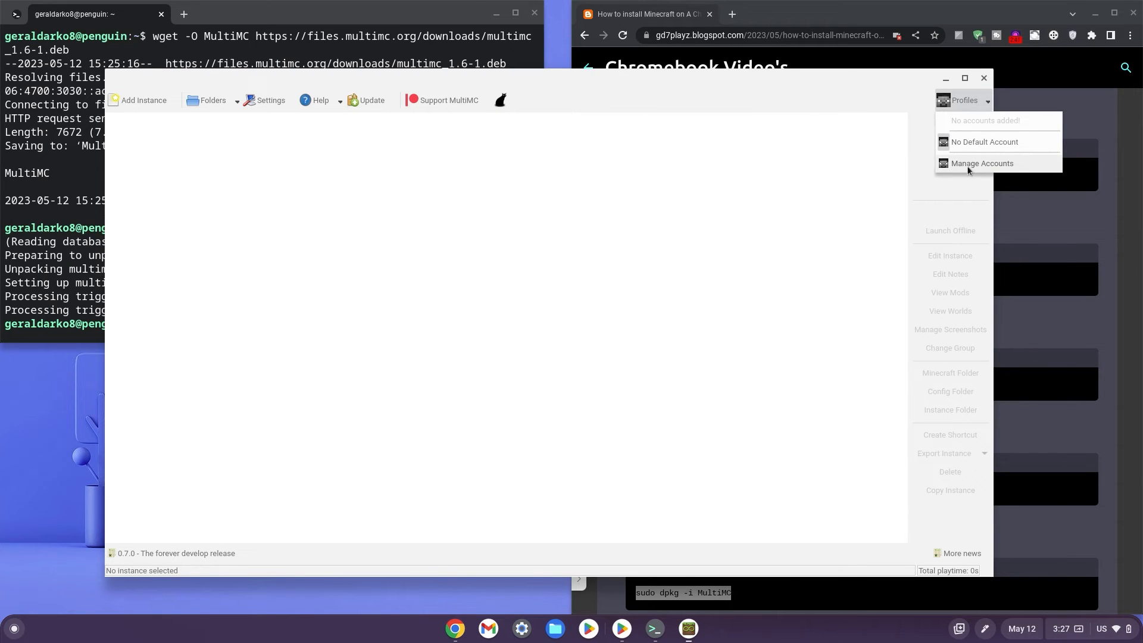
- Open Manage Accounts, create a Vanilla 1.19.4 instance, and launch Minecraft
click(982, 162)
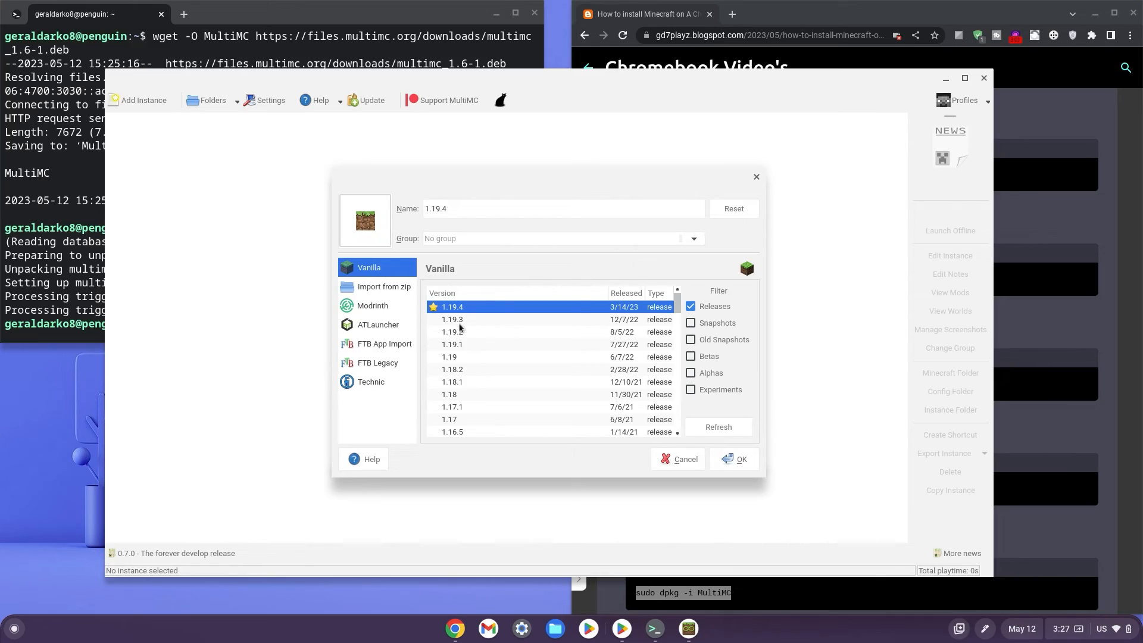
click(733, 459)
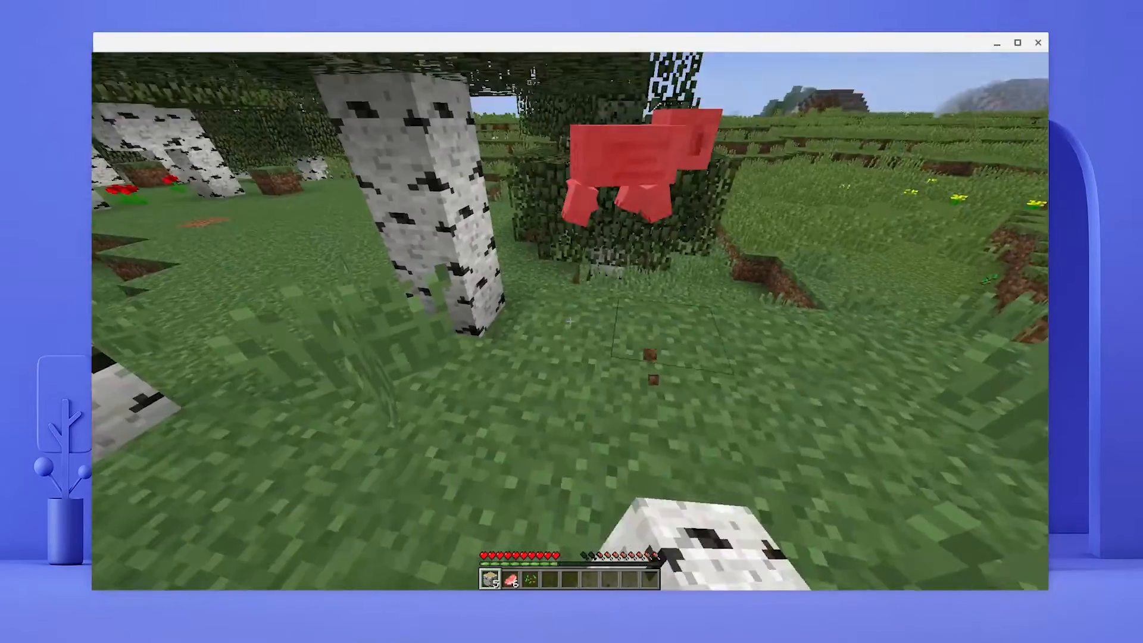